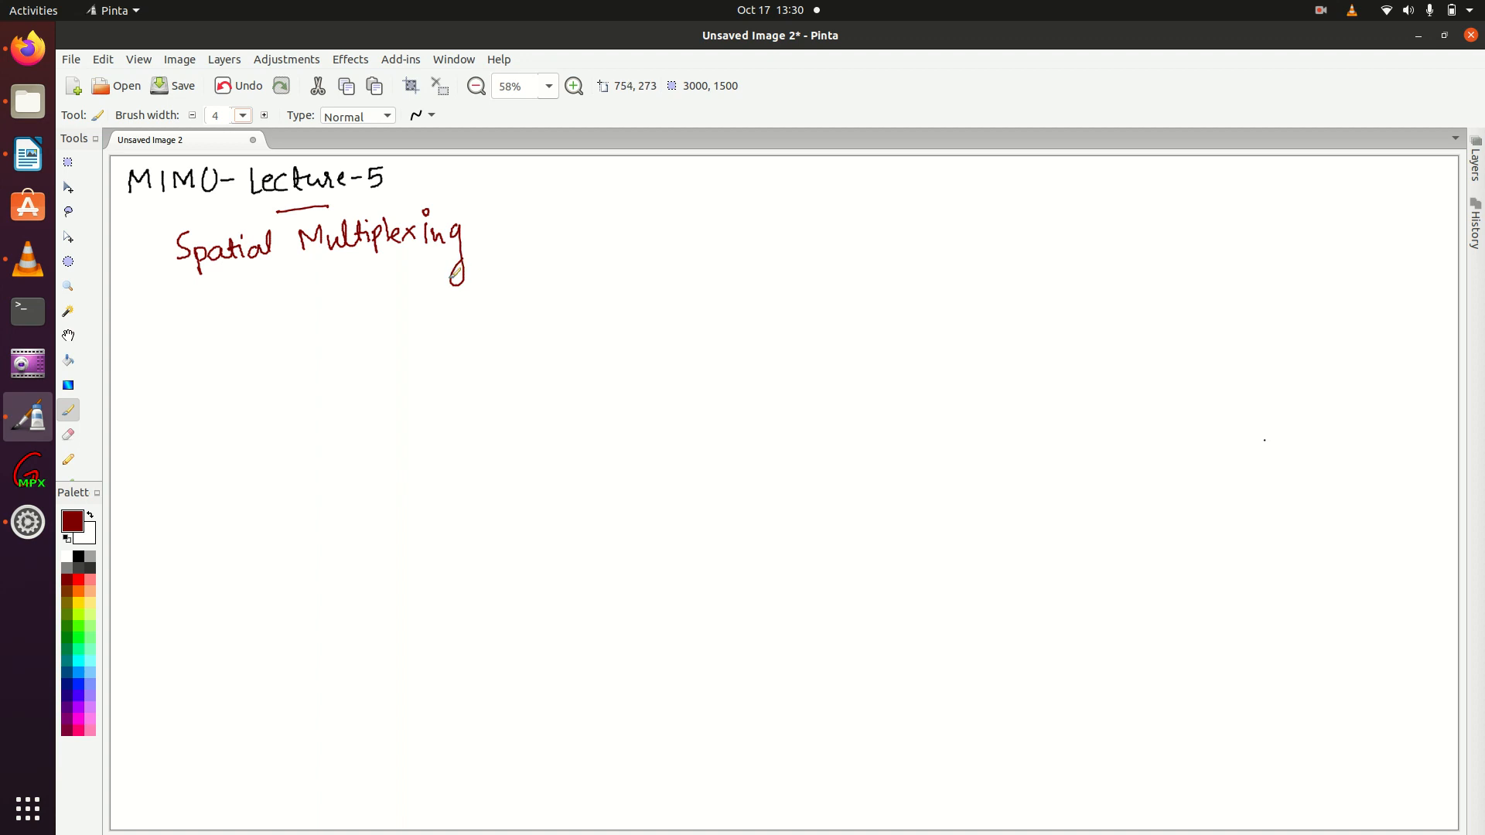
mouse_move(485, 229)
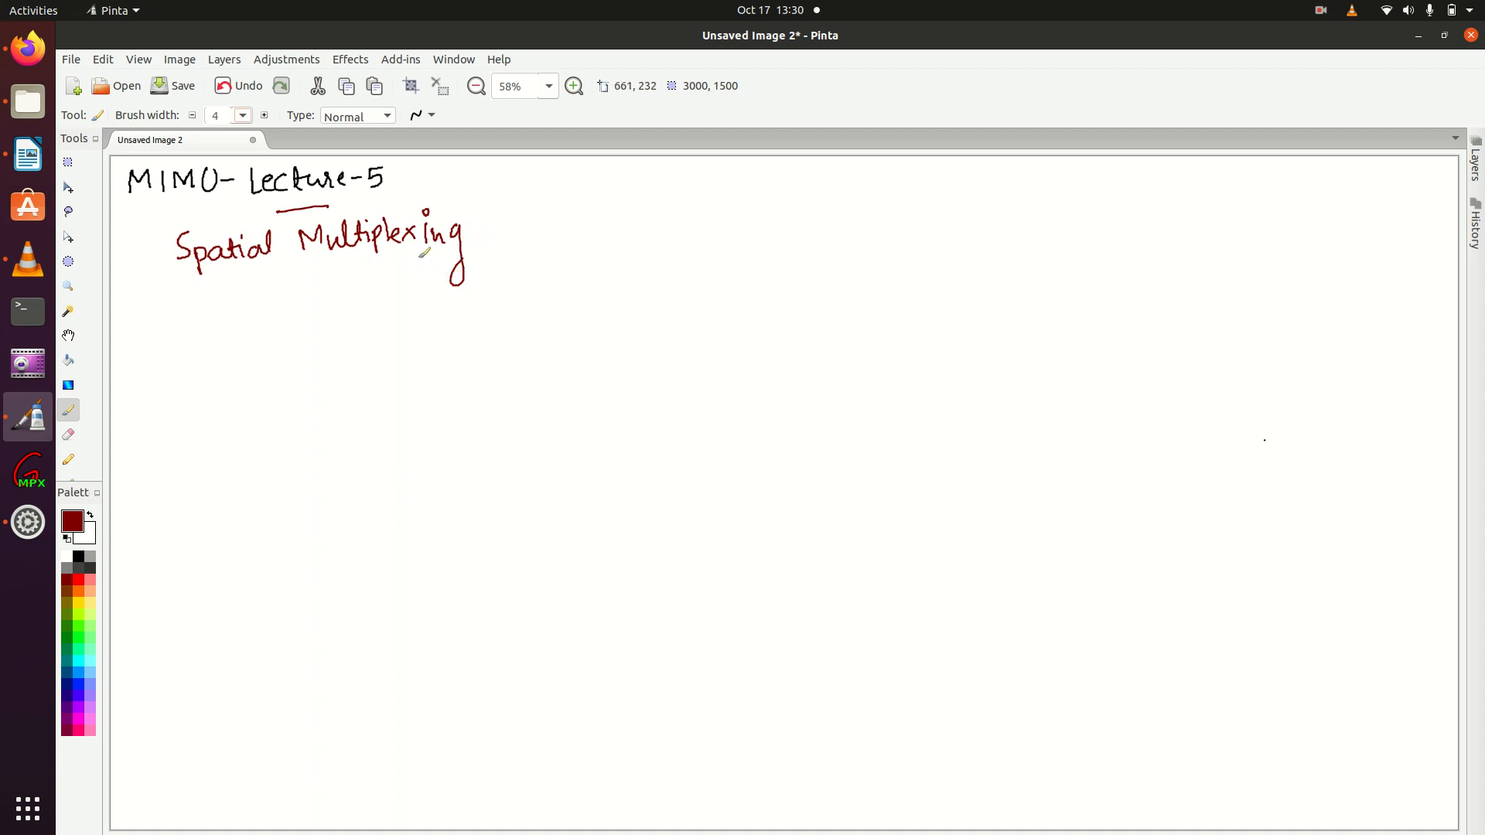
mouse_move(482, 239)
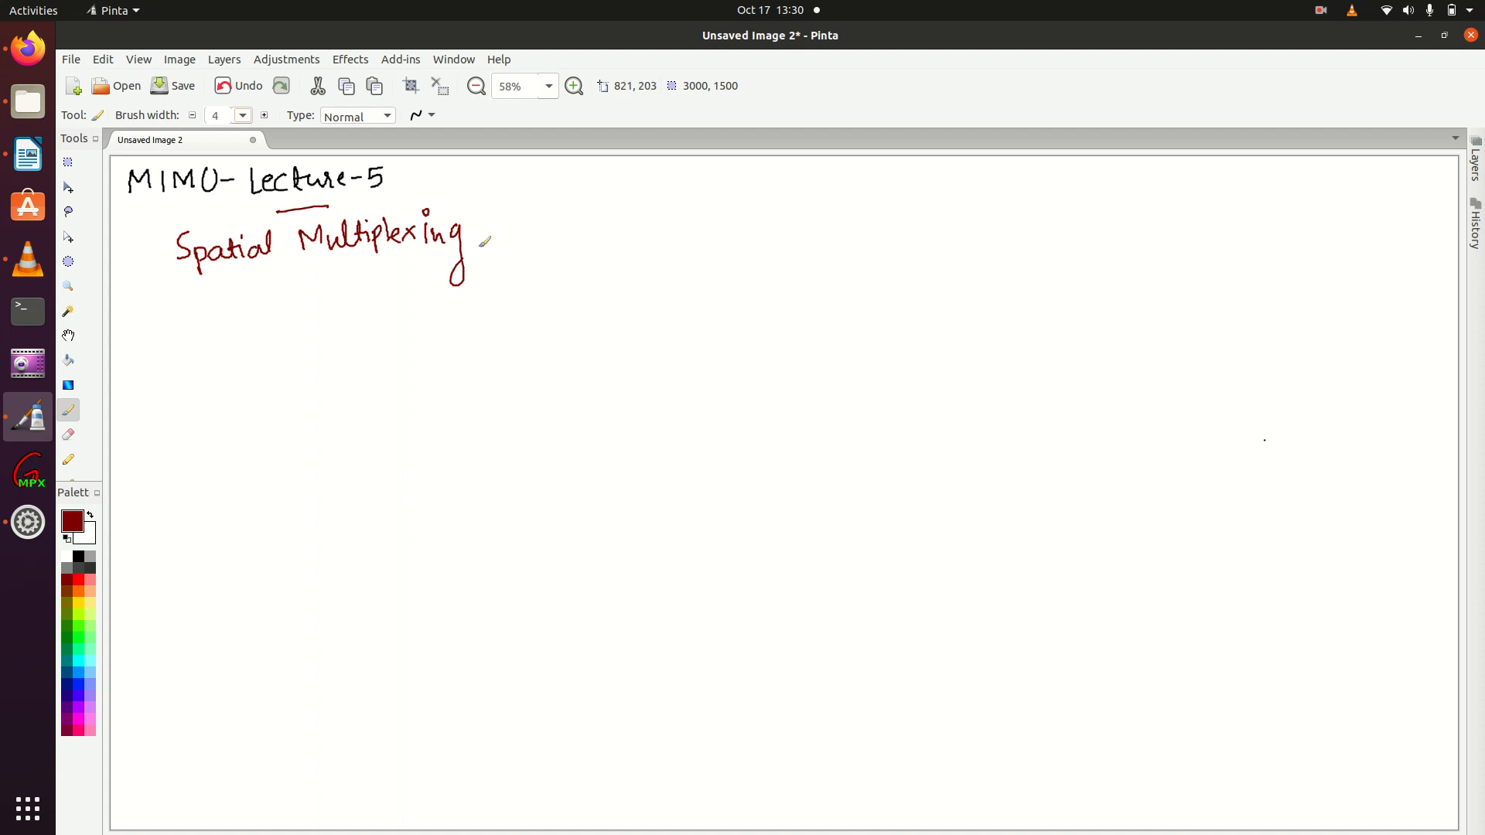
mouse_move(495, 220)
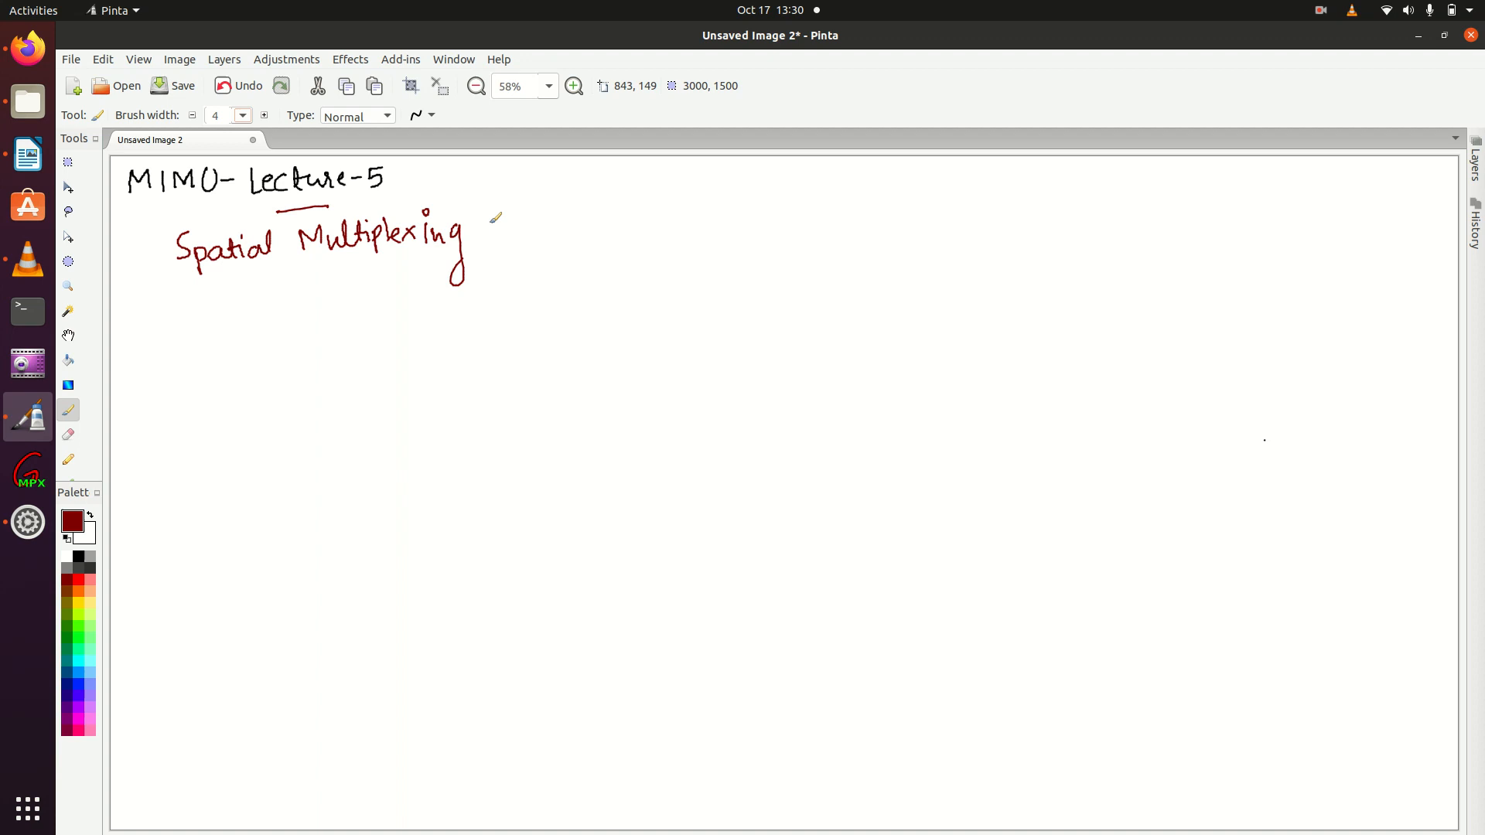
Draw an arrow after 'Spatial Multiplexing' leading to 'Reliability X' and 'Throughput ✓' notes
drag(487, 221, 552, 221)
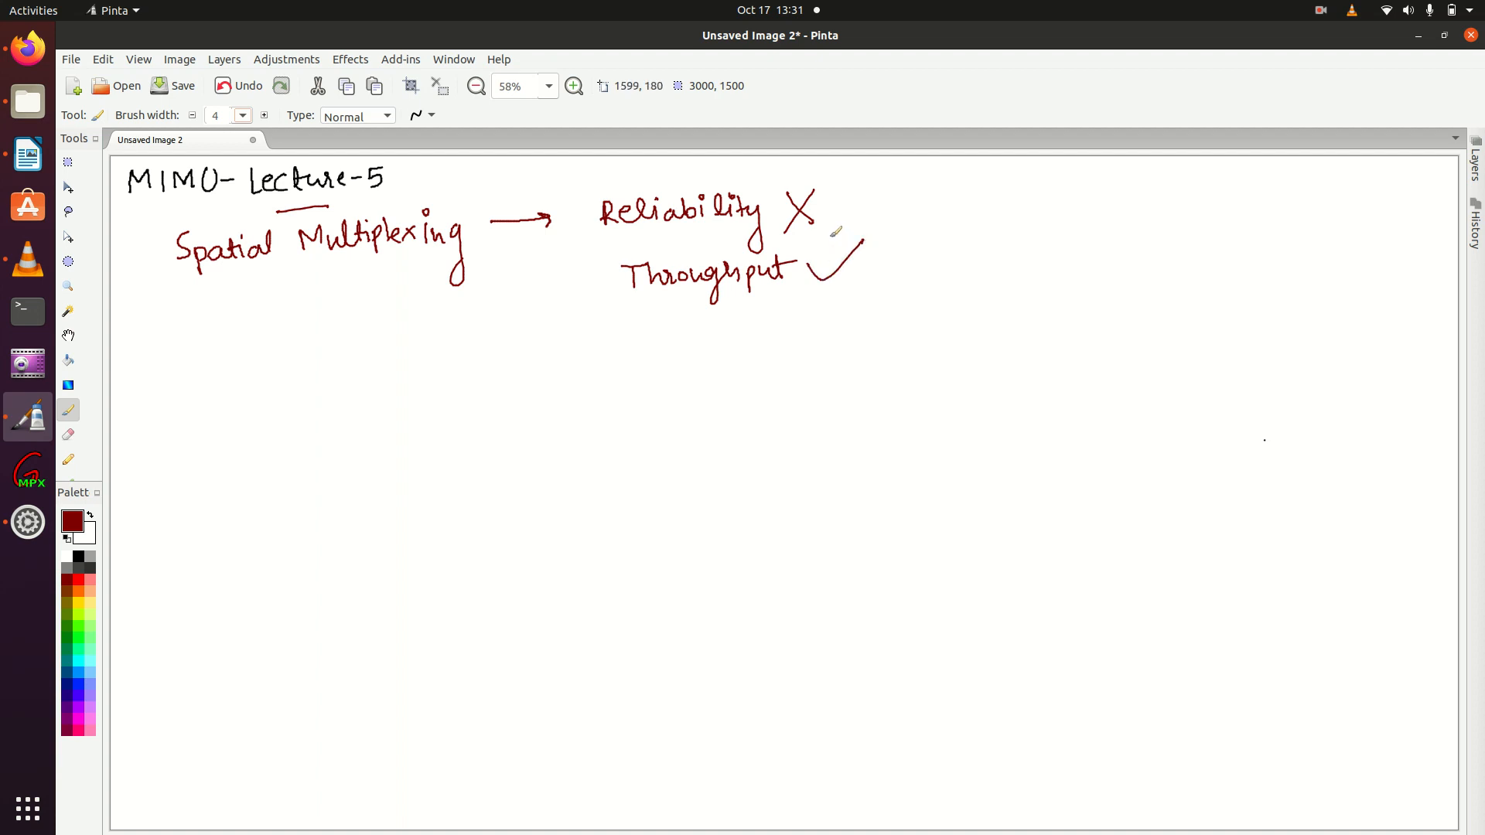
mouse_move(834, 236)
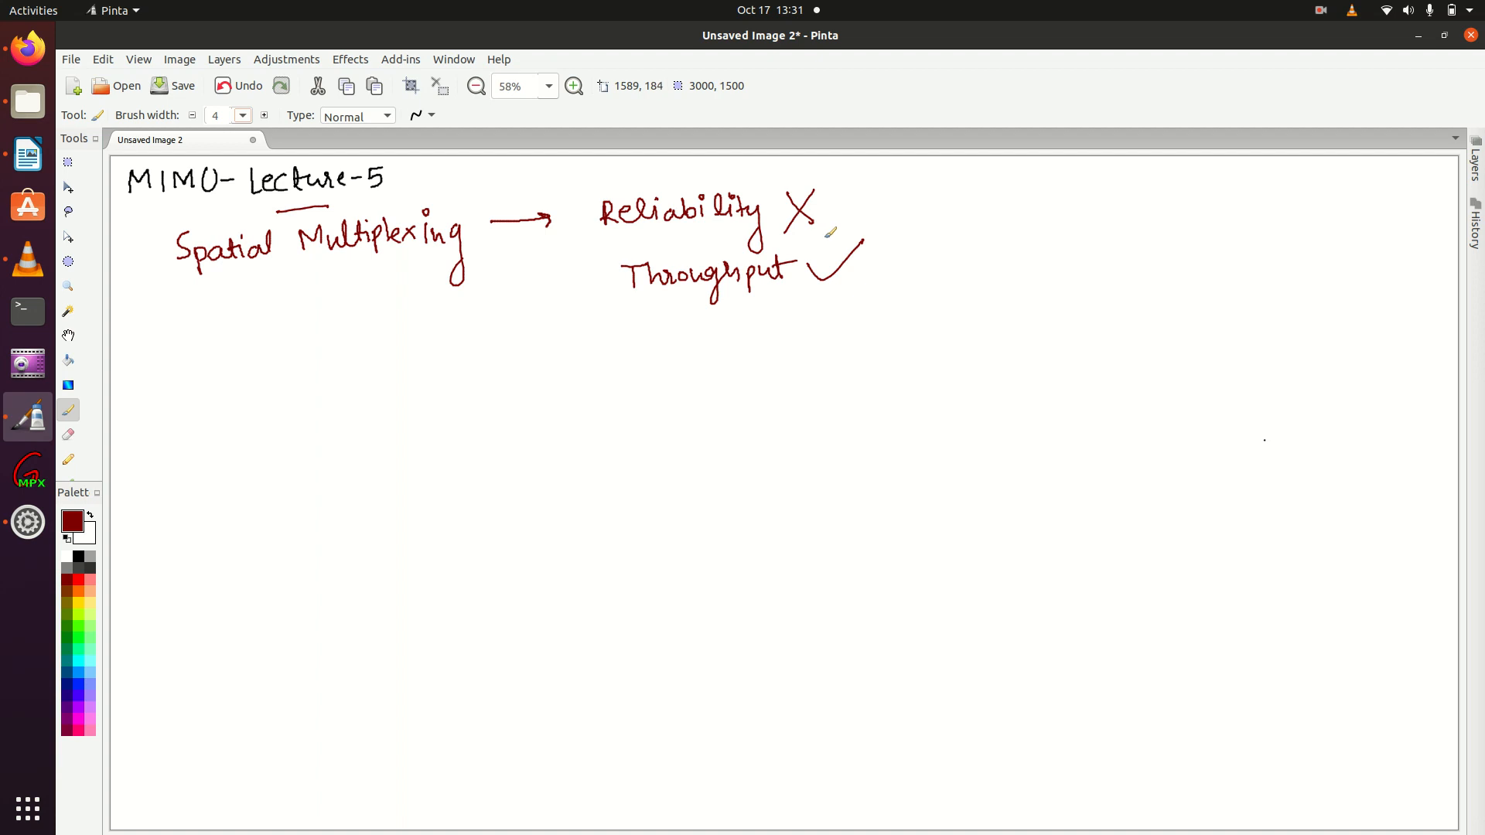
mouse_move(812, 260)
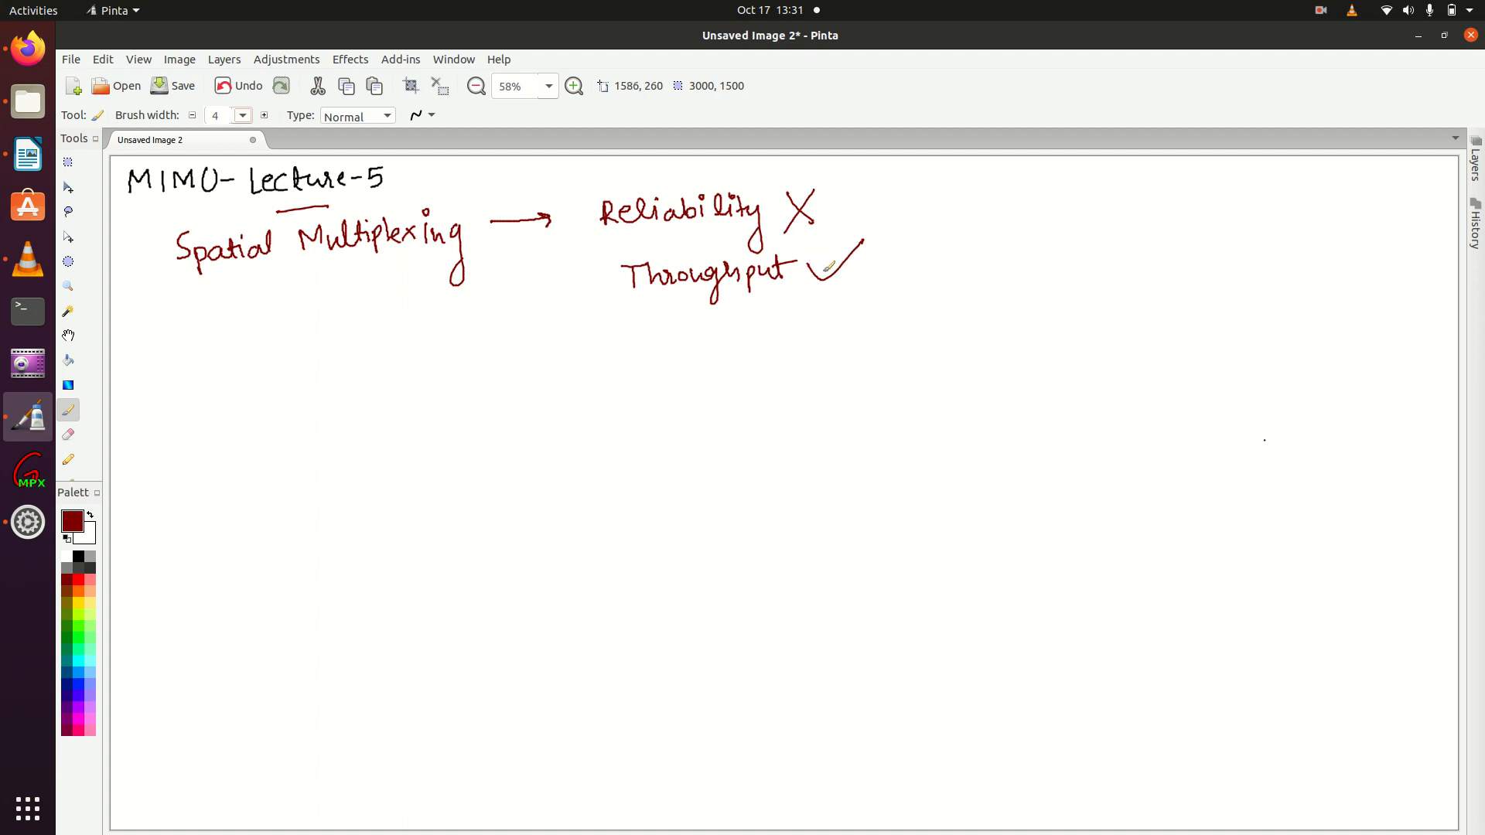
mouse_move(629, 338)
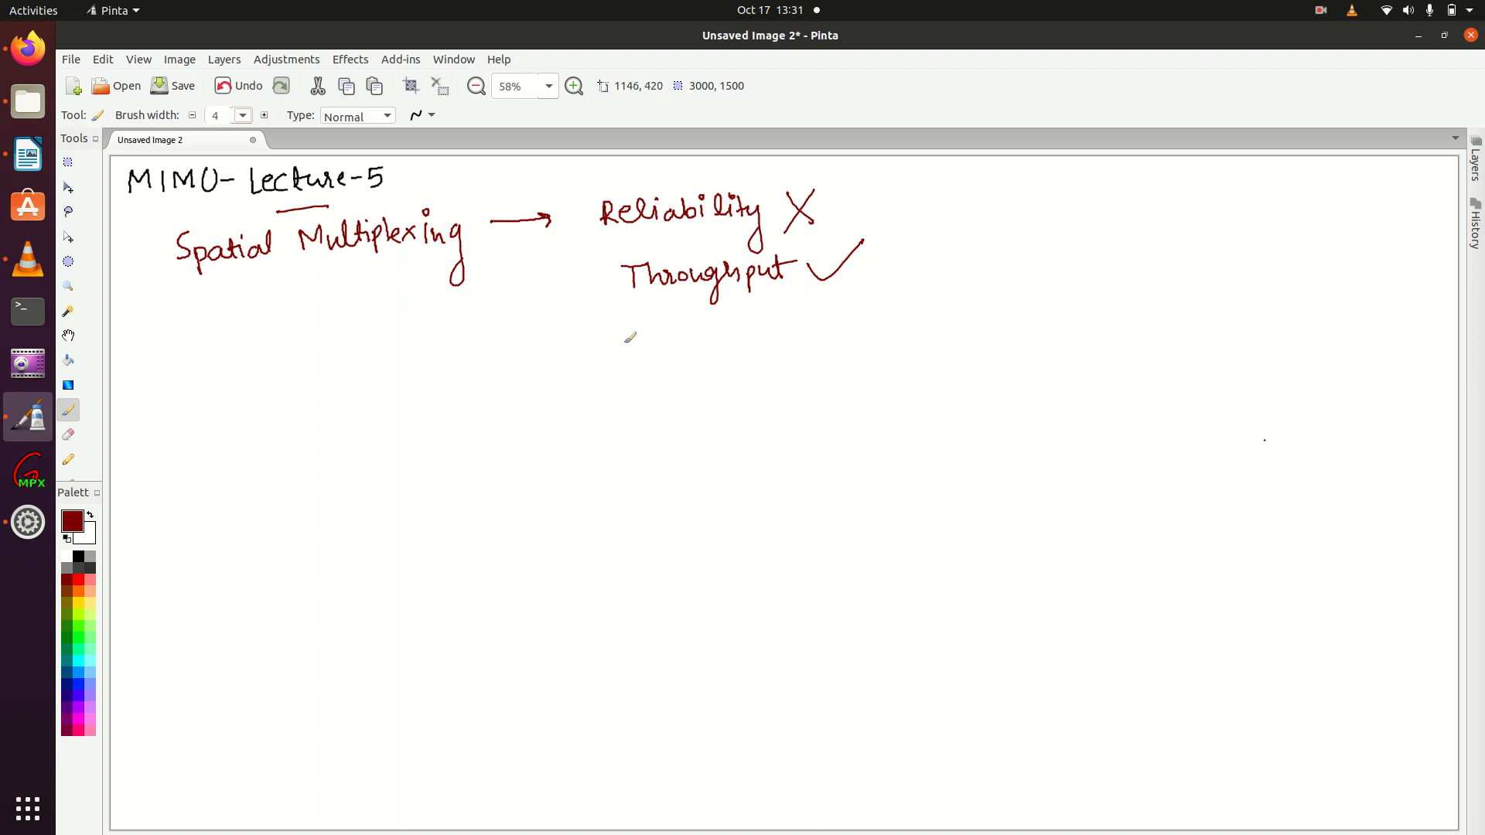
mouse_move(28, 153)
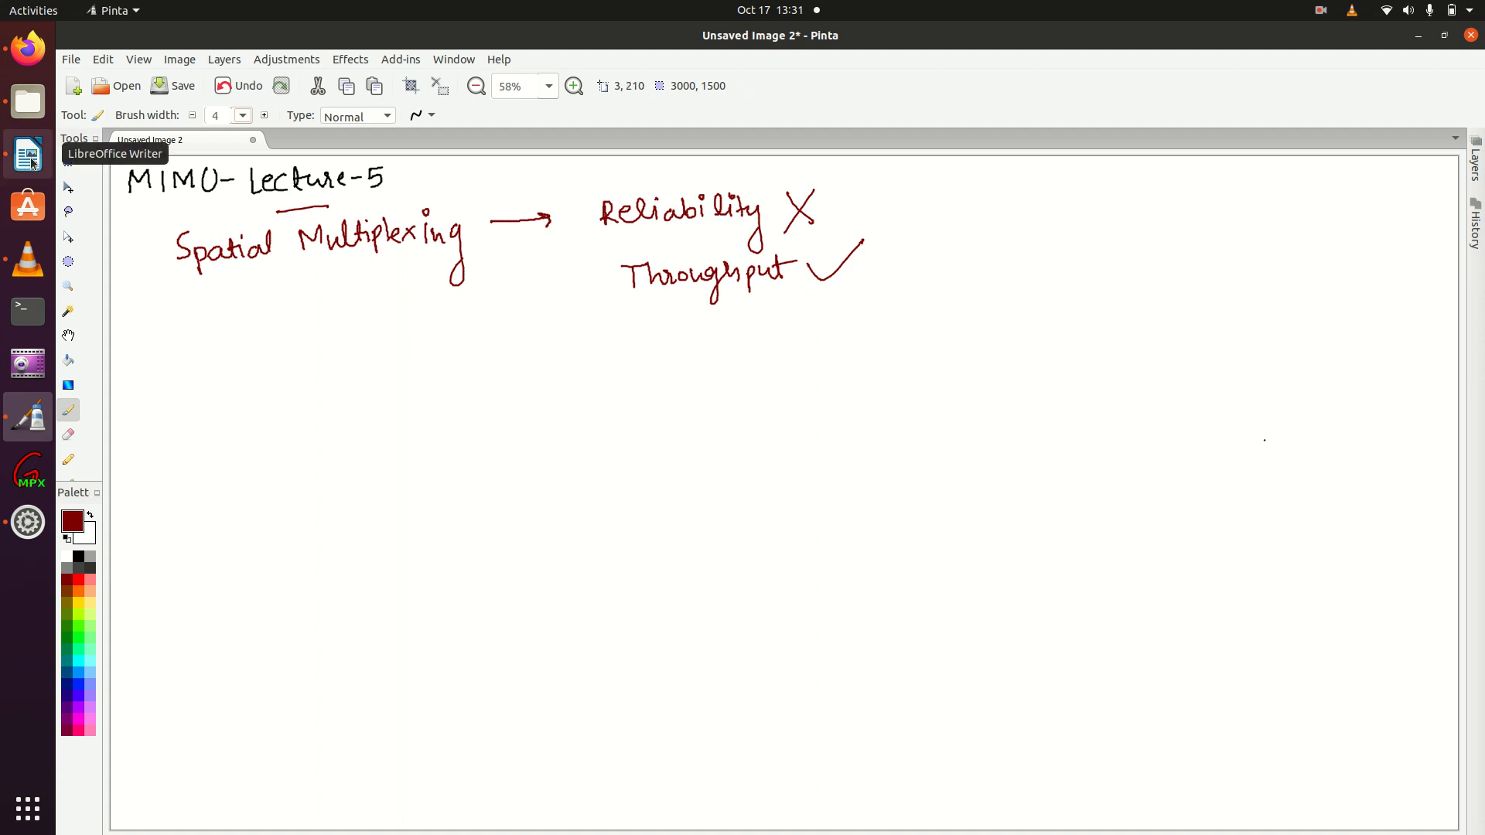
Switch to the LibreOffice Writer reference notes with the transmitter–receiver diagram
click(28, 153)
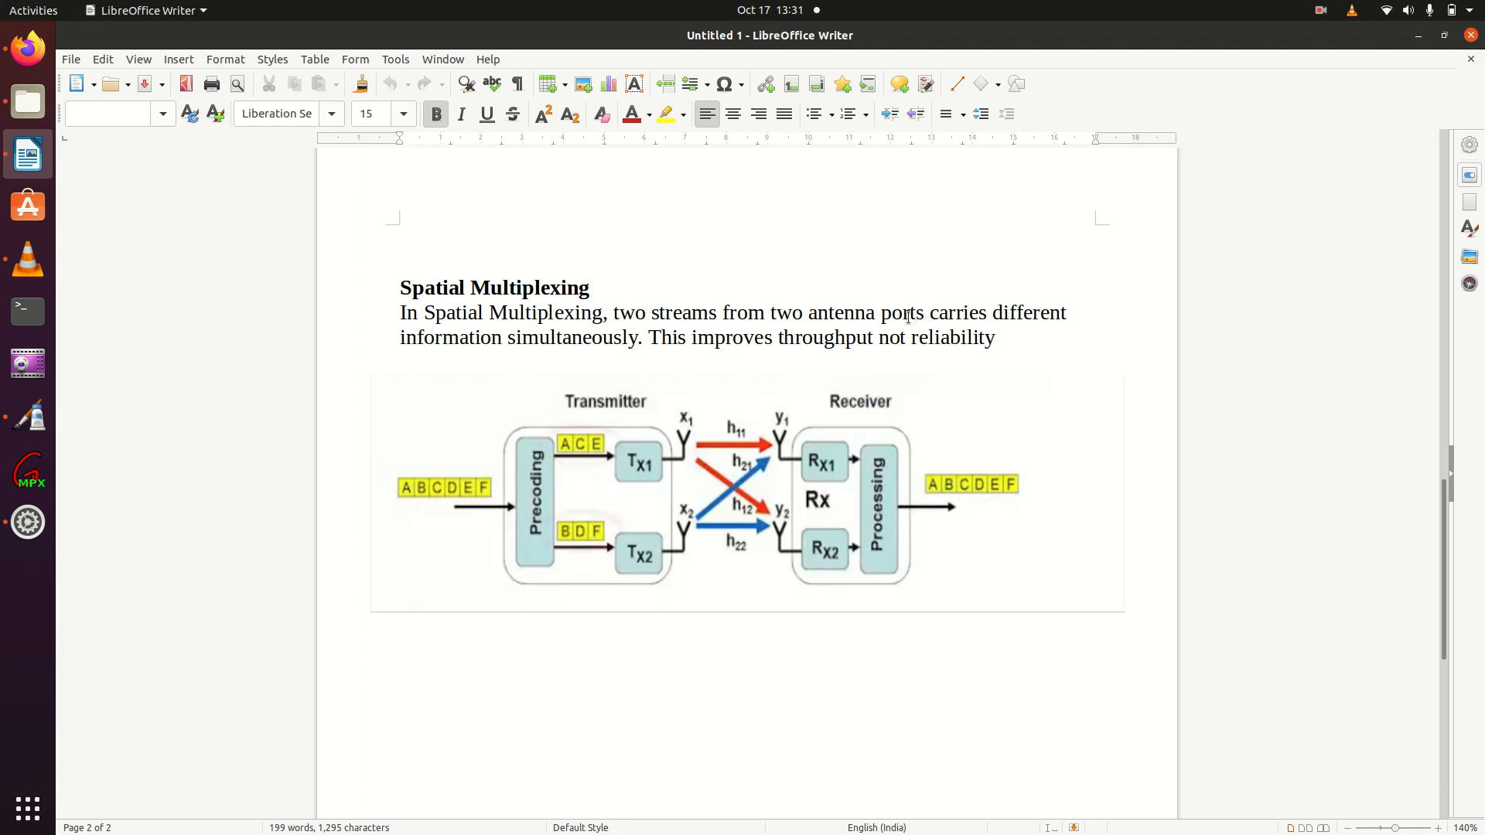
mouse_move(651, 351)
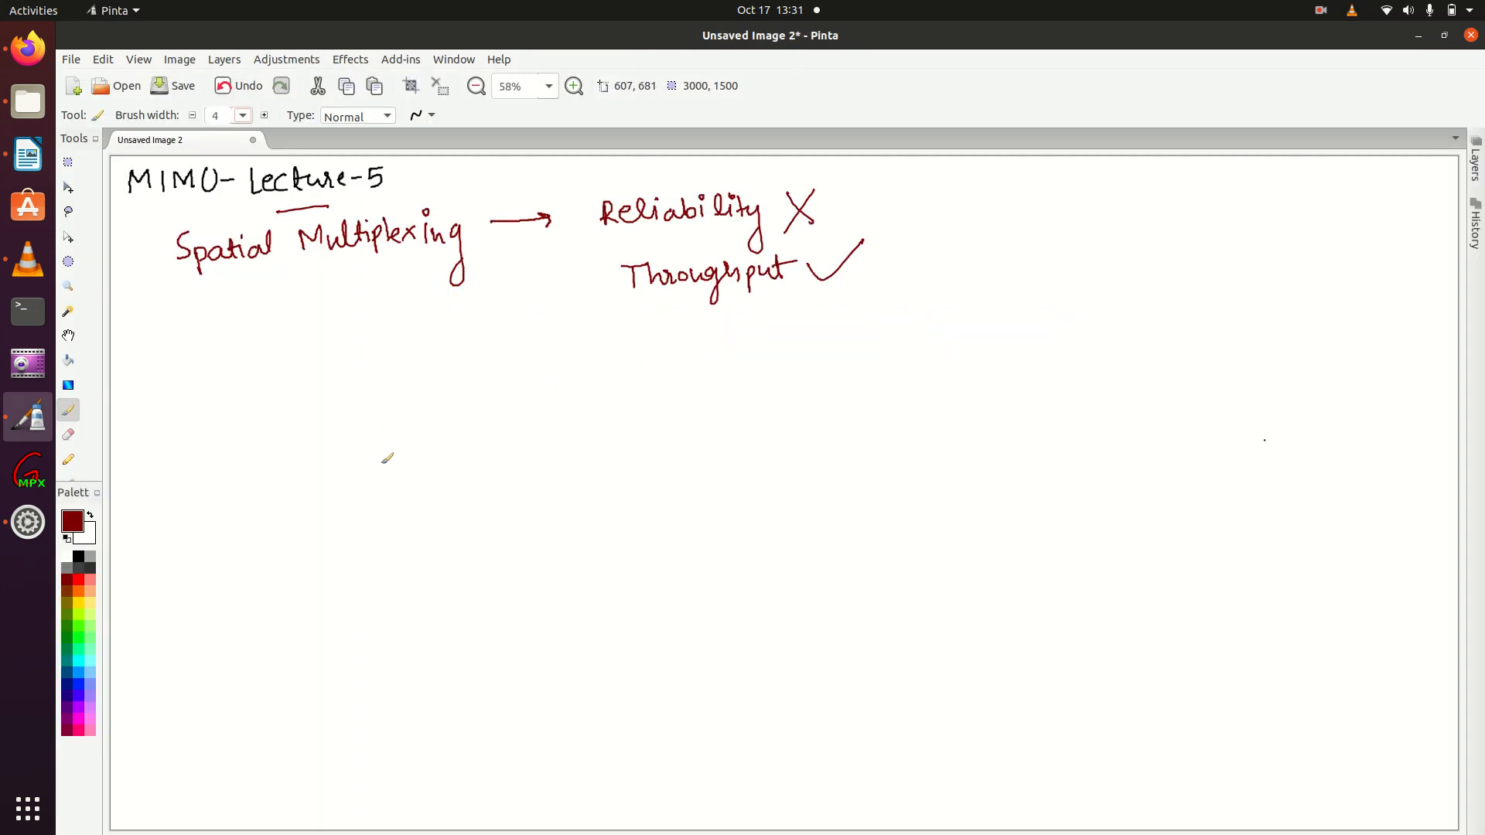
mouse_move(408, 396)
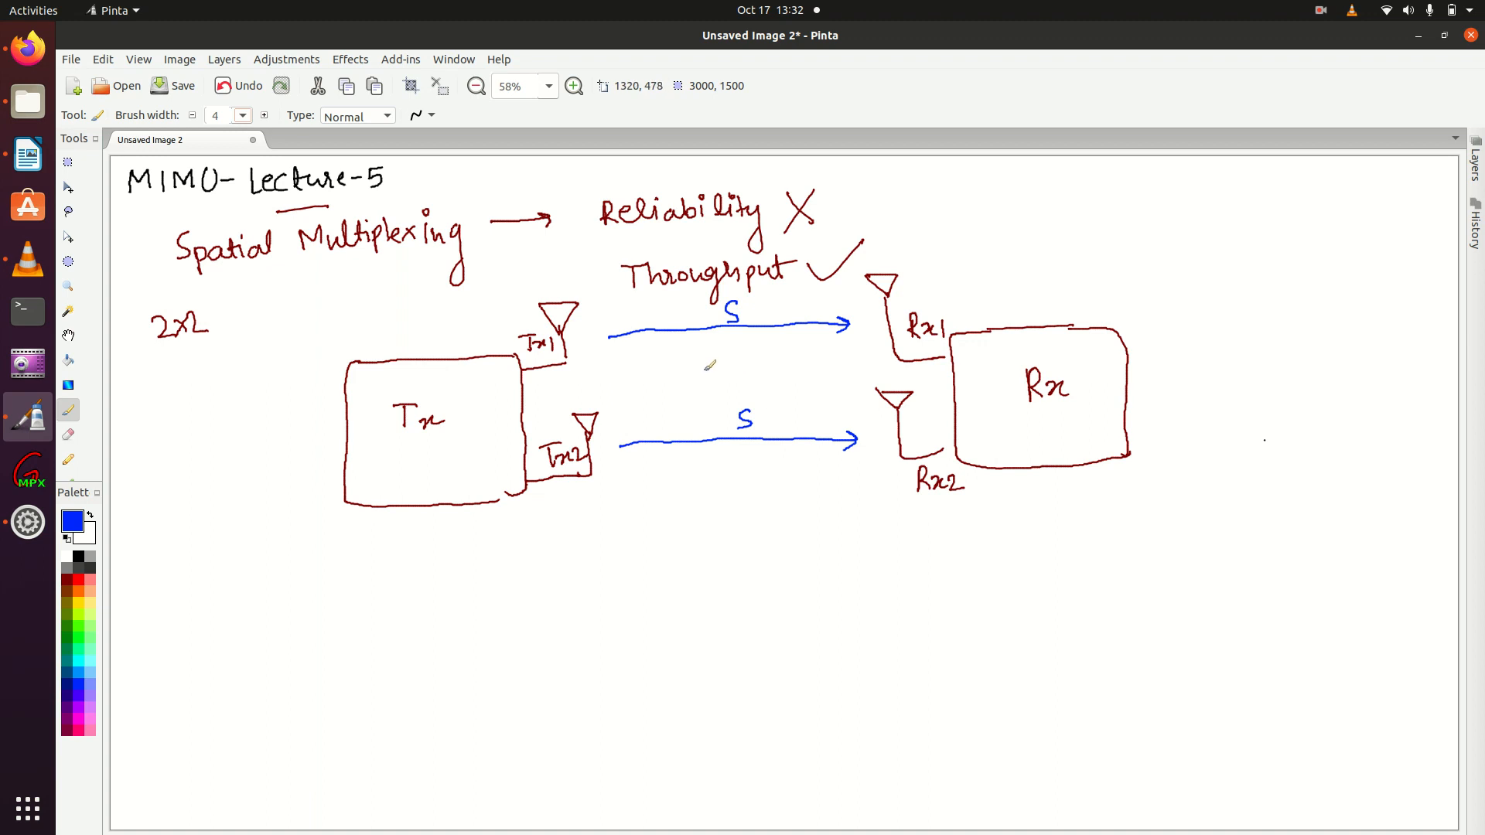
mouse_move(864, 306)
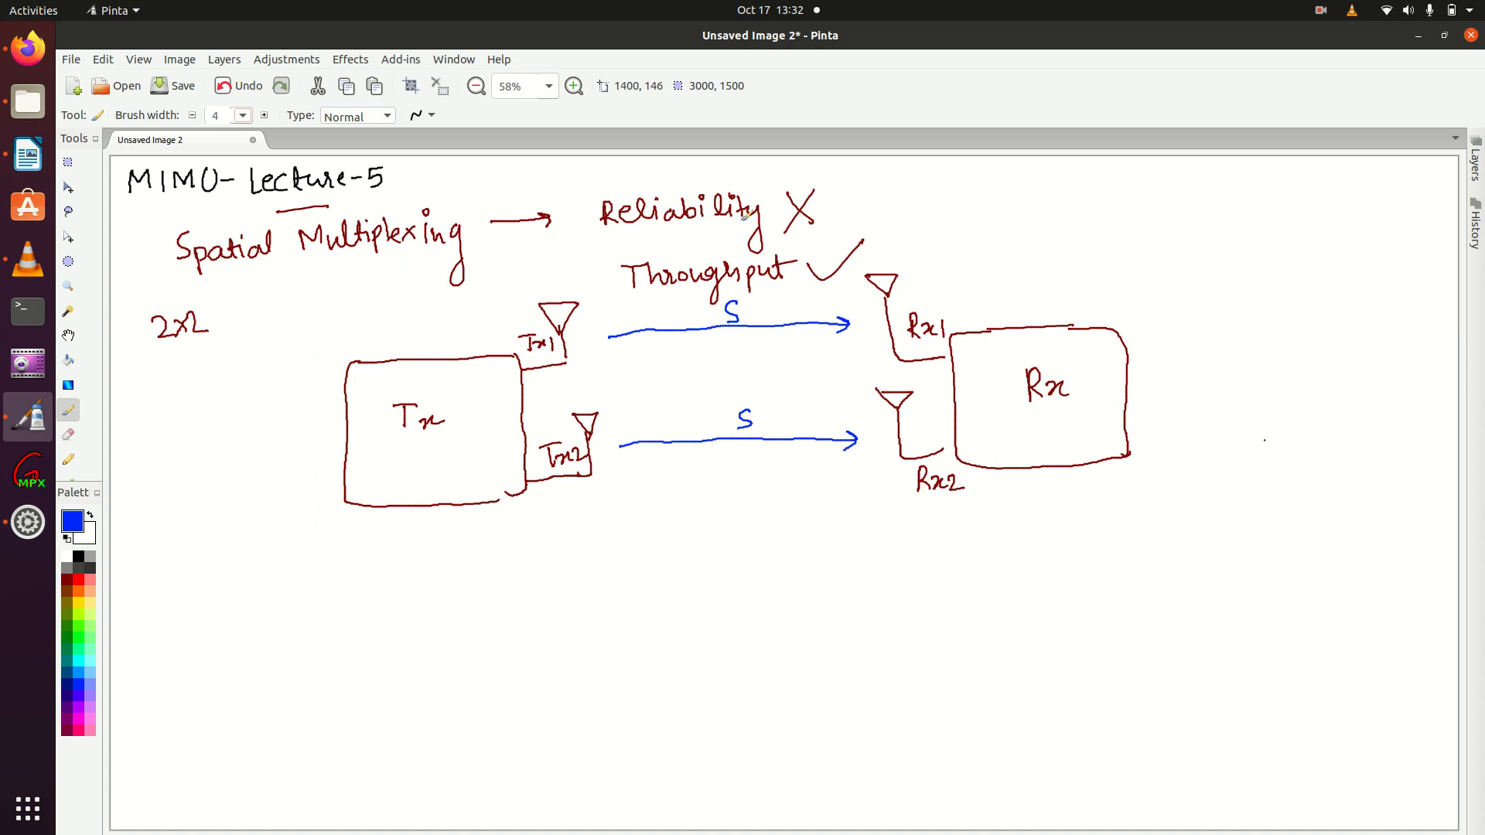
mouse_move(794, 308)
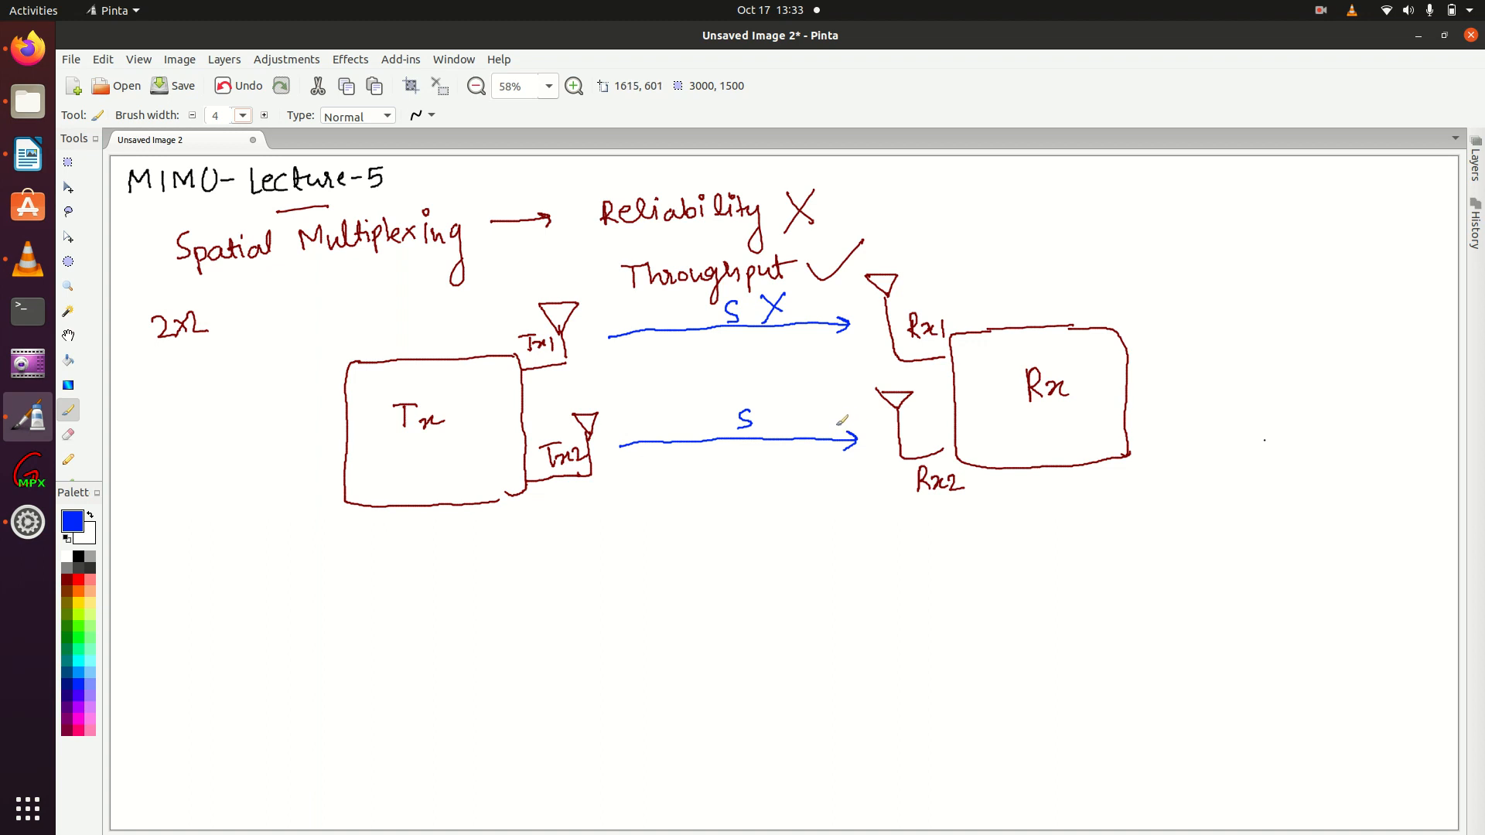
mouse_move(838, 424)
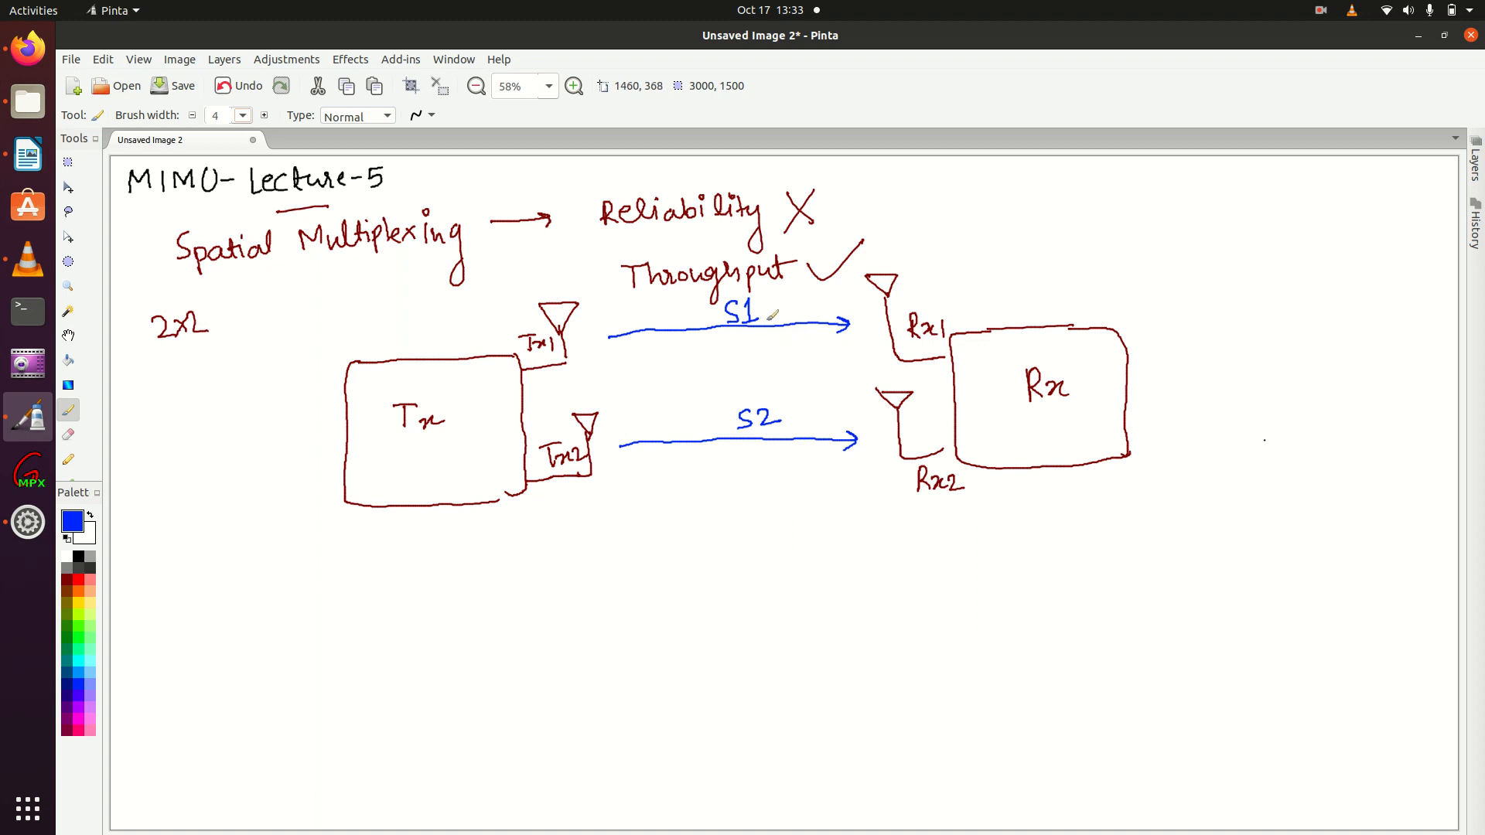
mouse_move(1160, 326)
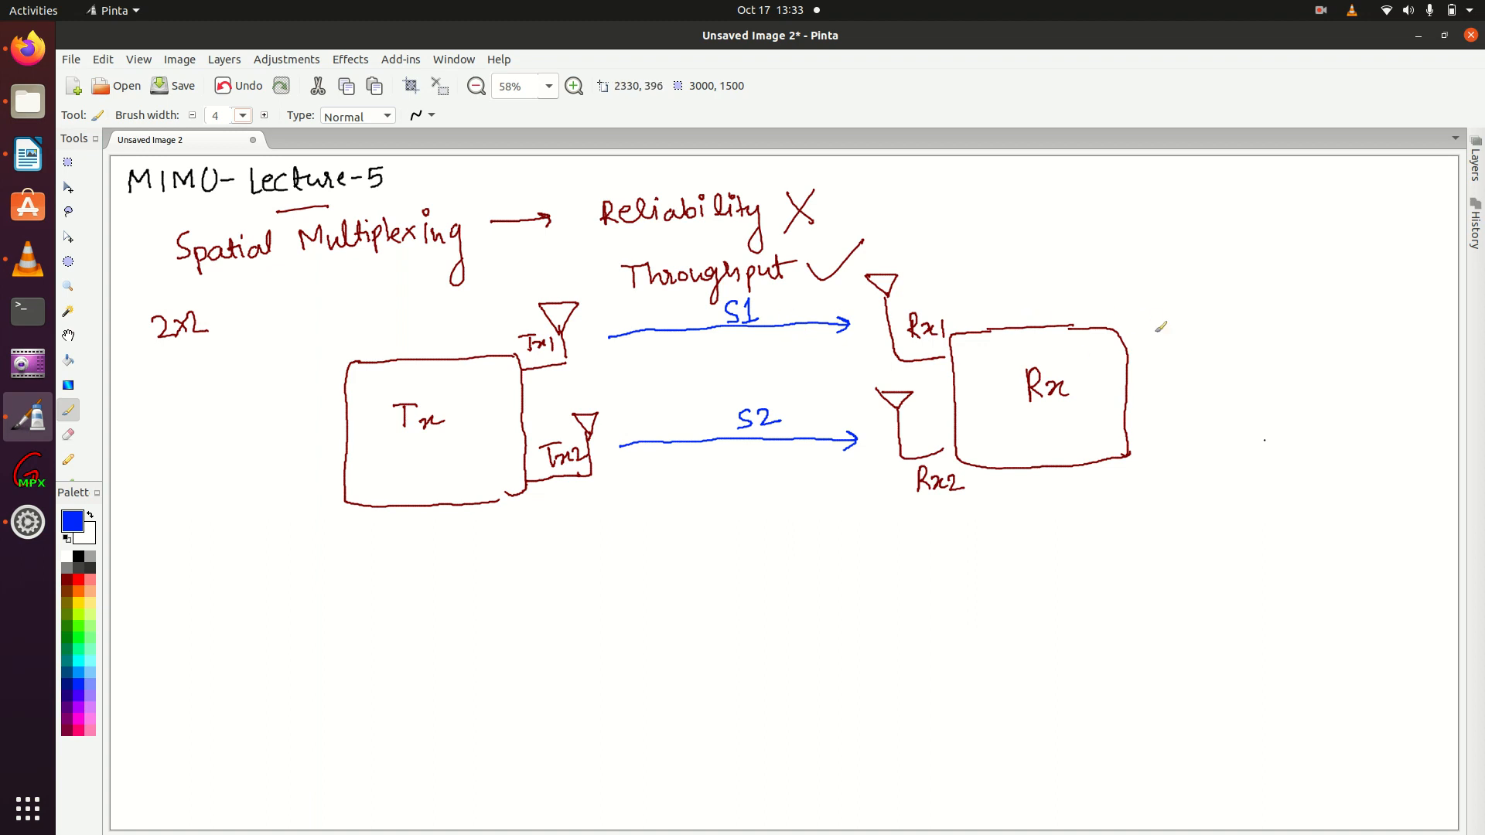
mouse_move(1110, 374)
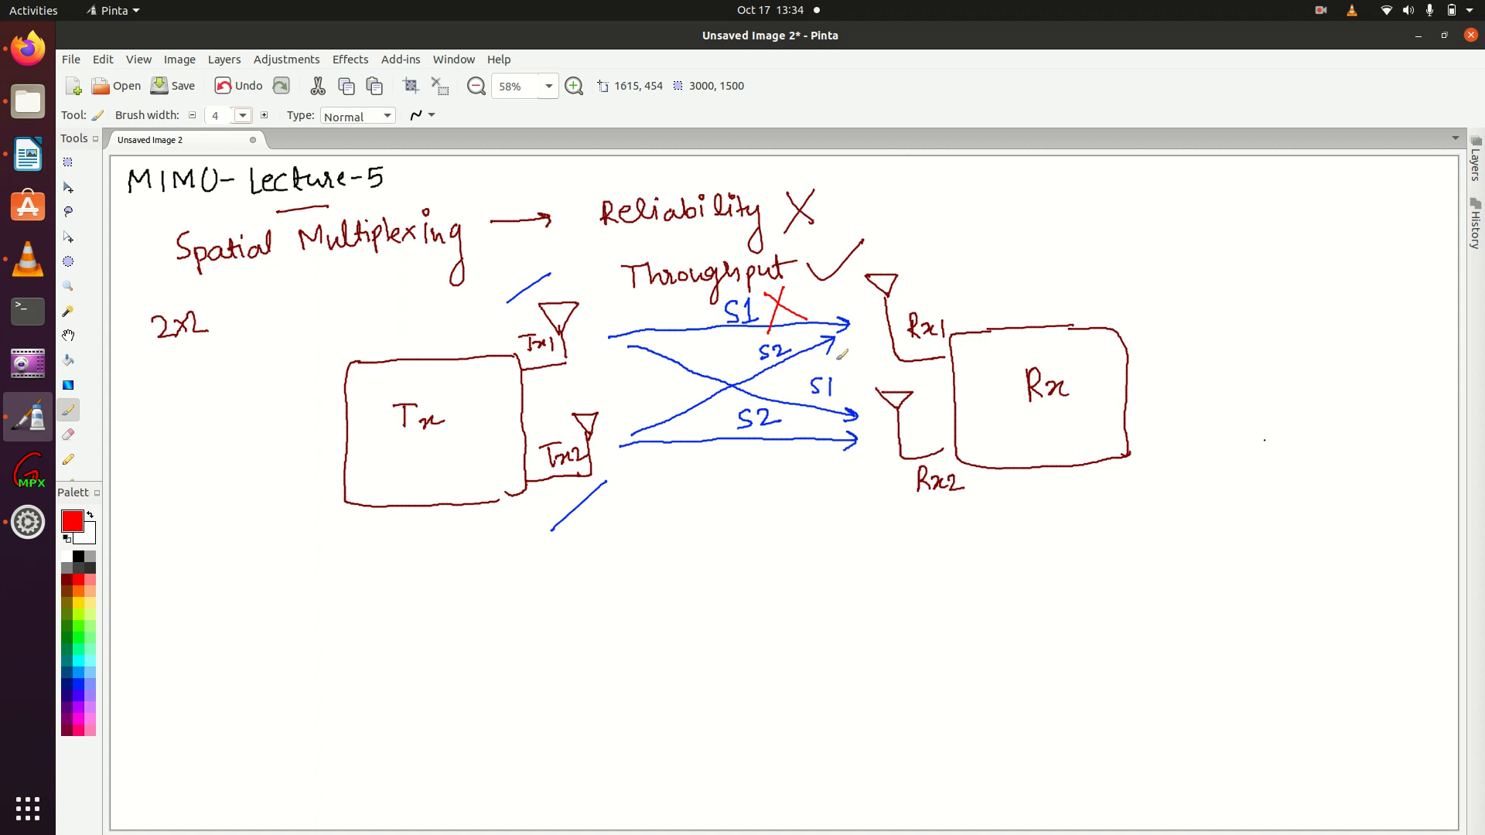
mouse_move(912, 303)
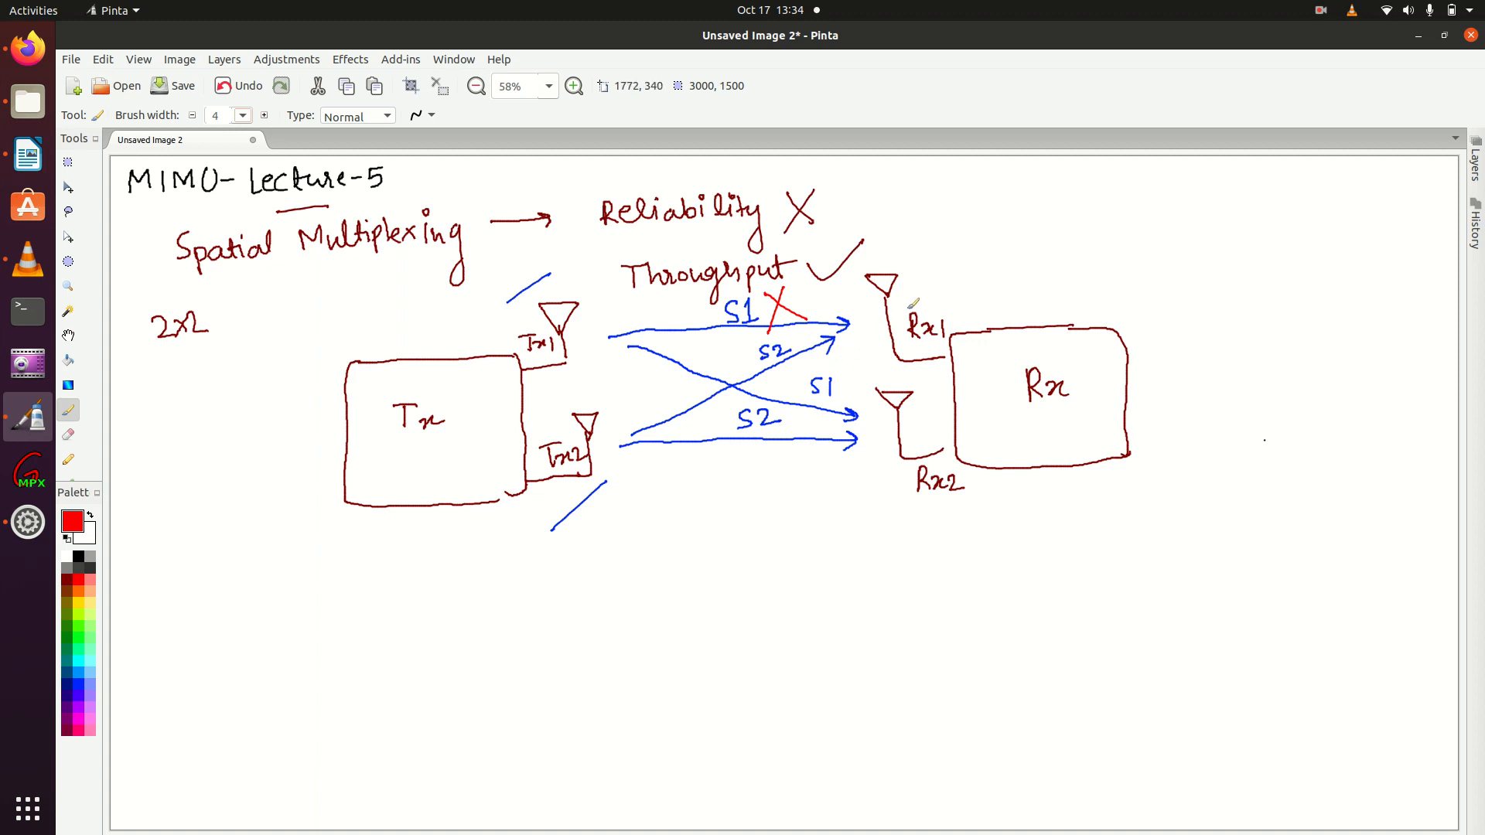
mouse_move(1000, 314)
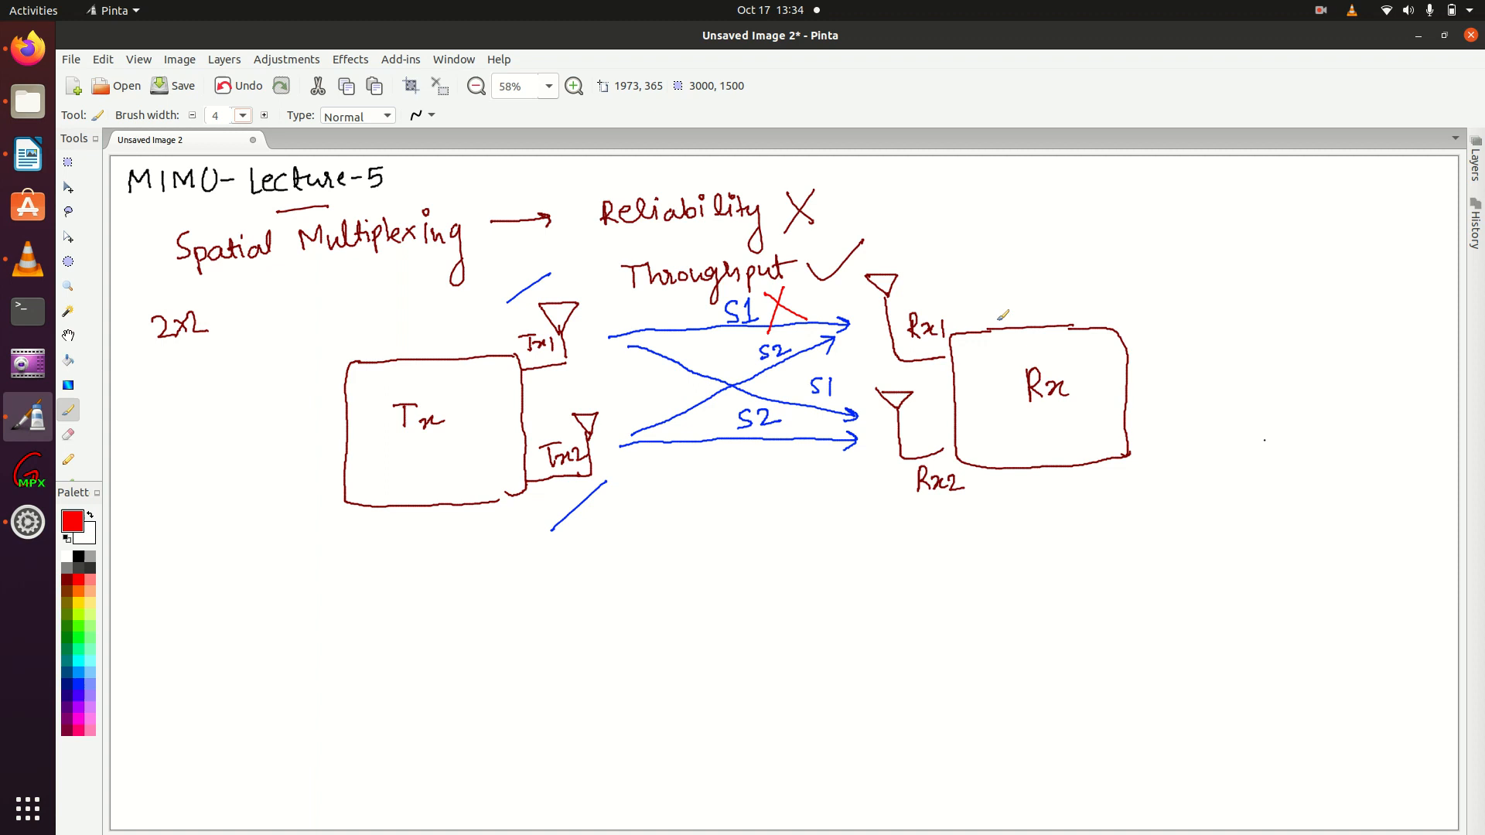
mouse_move(489, 527)
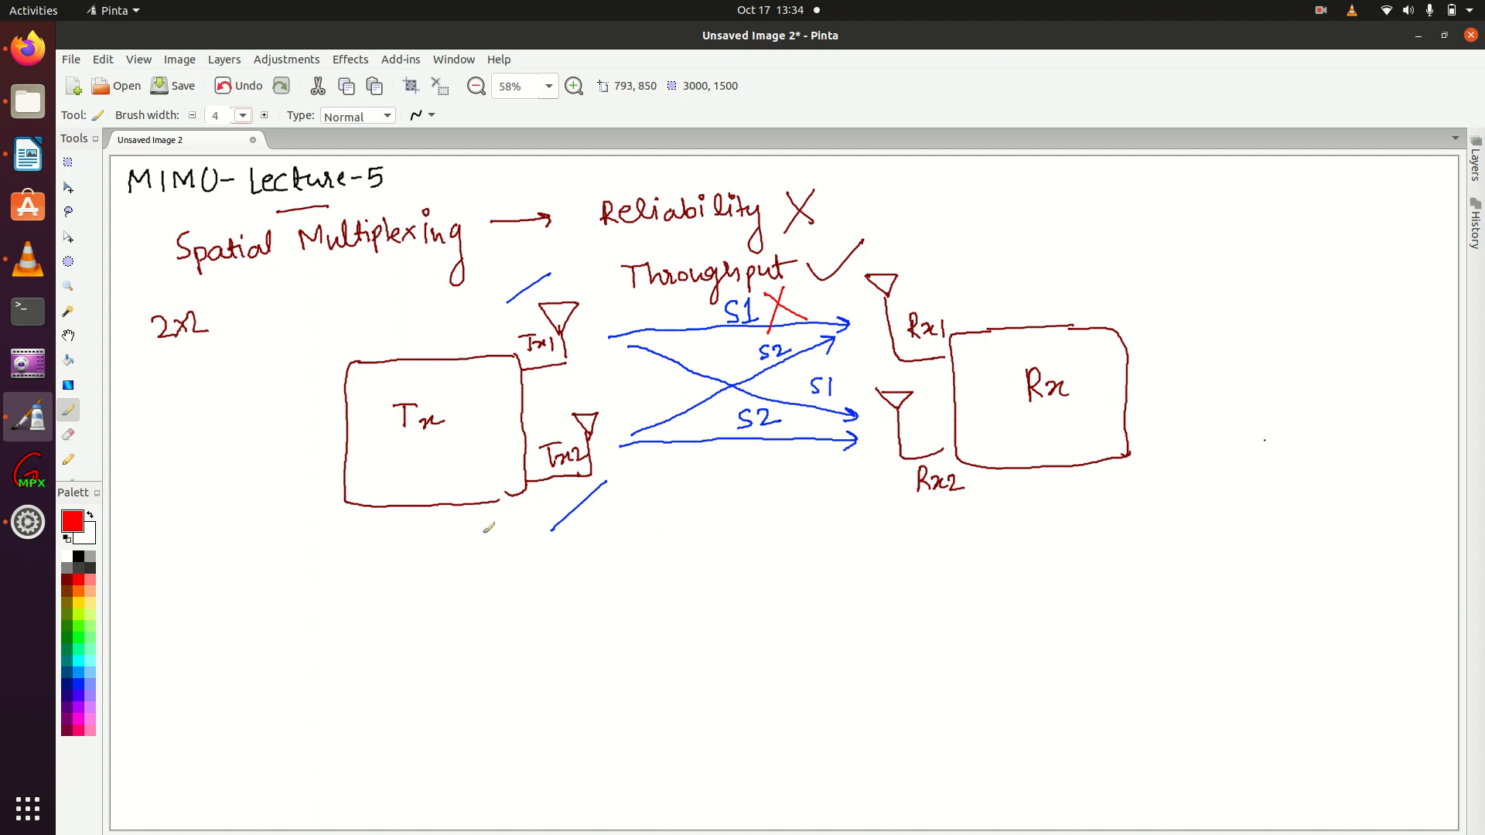
mouse_move(660, 566)
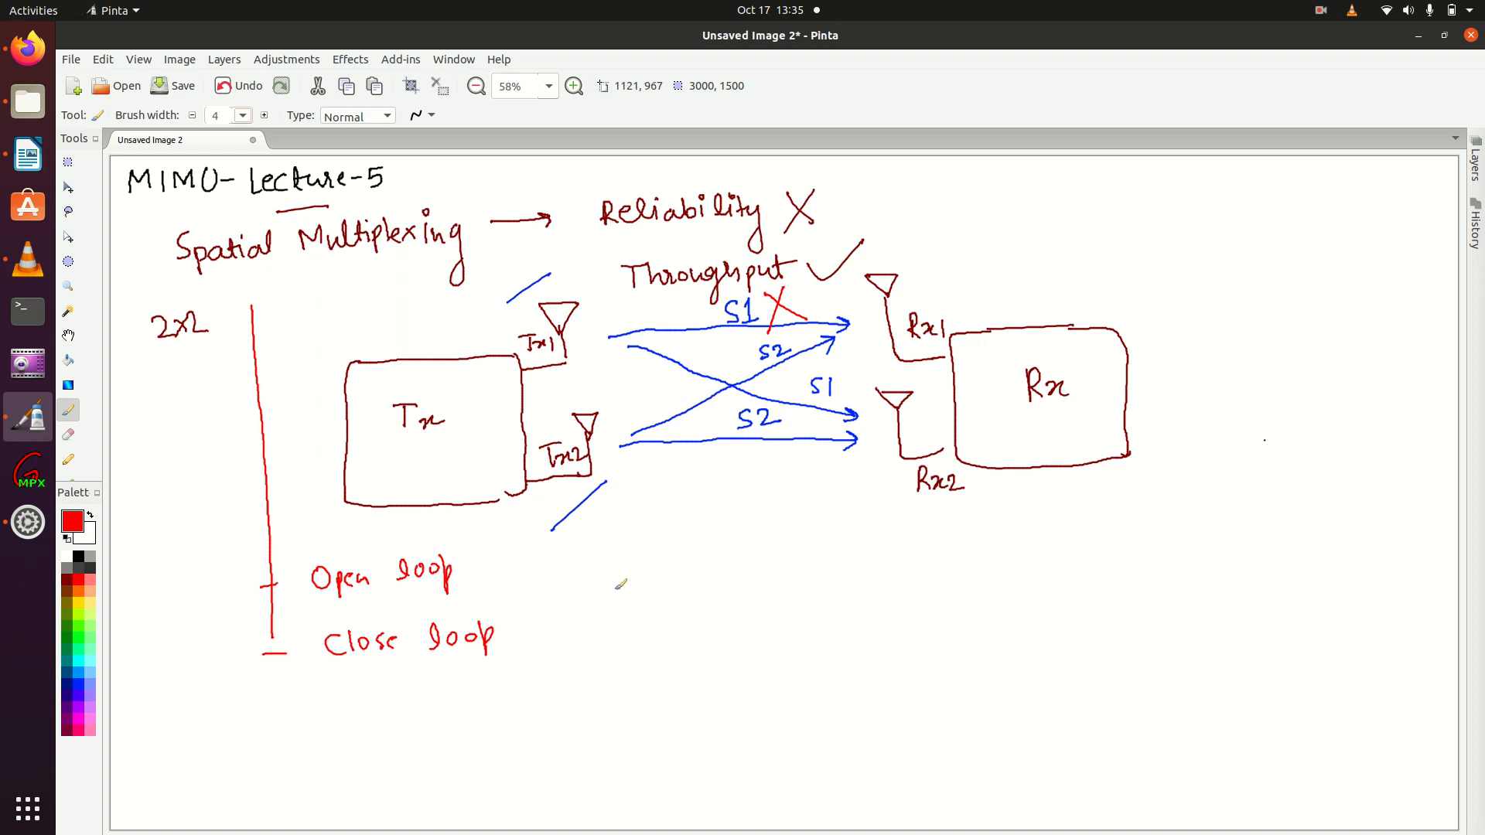
mouse_move(798, 546)
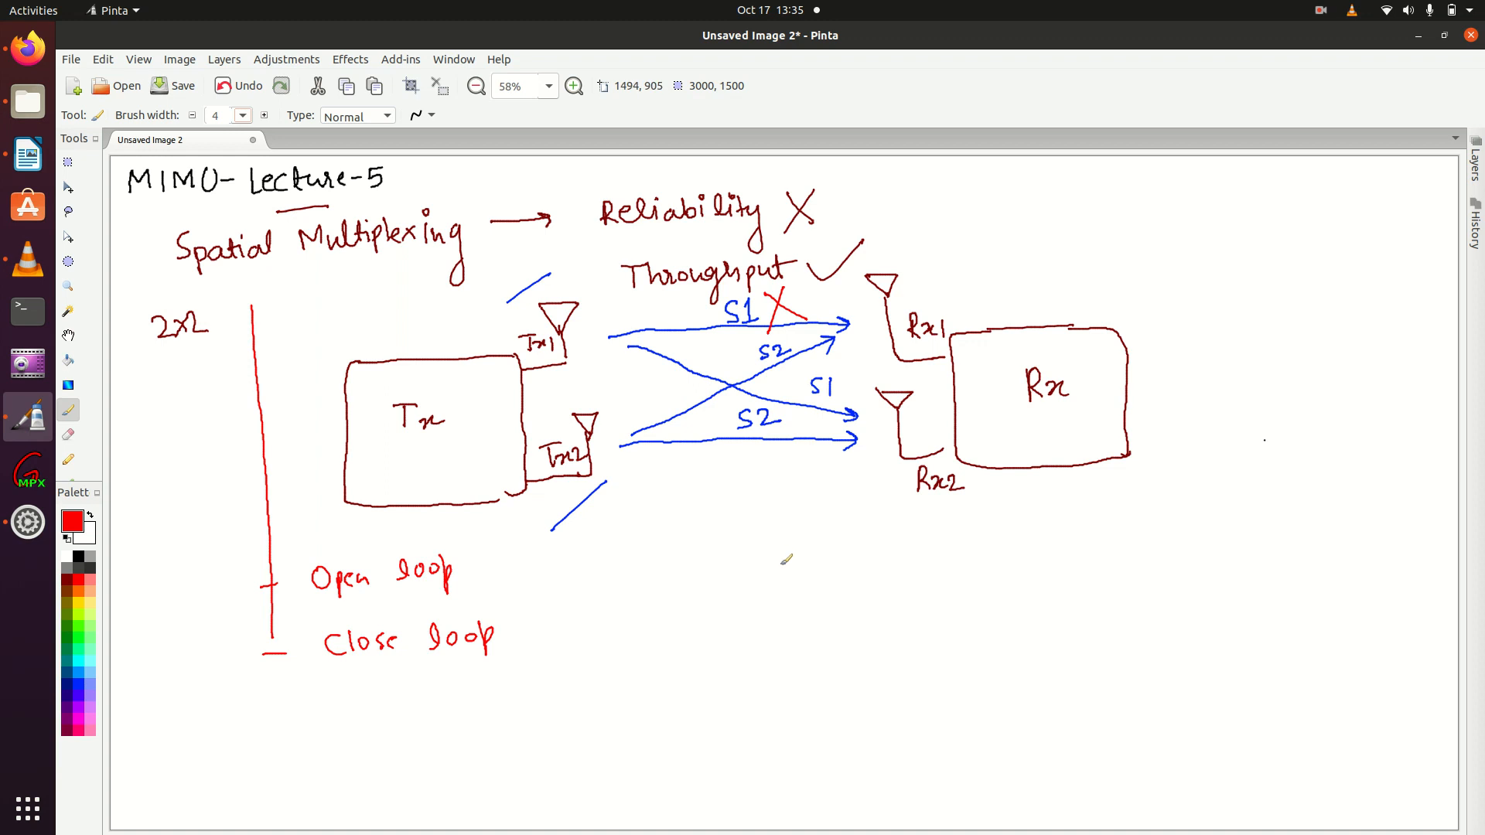
mouse_move(756, 532)
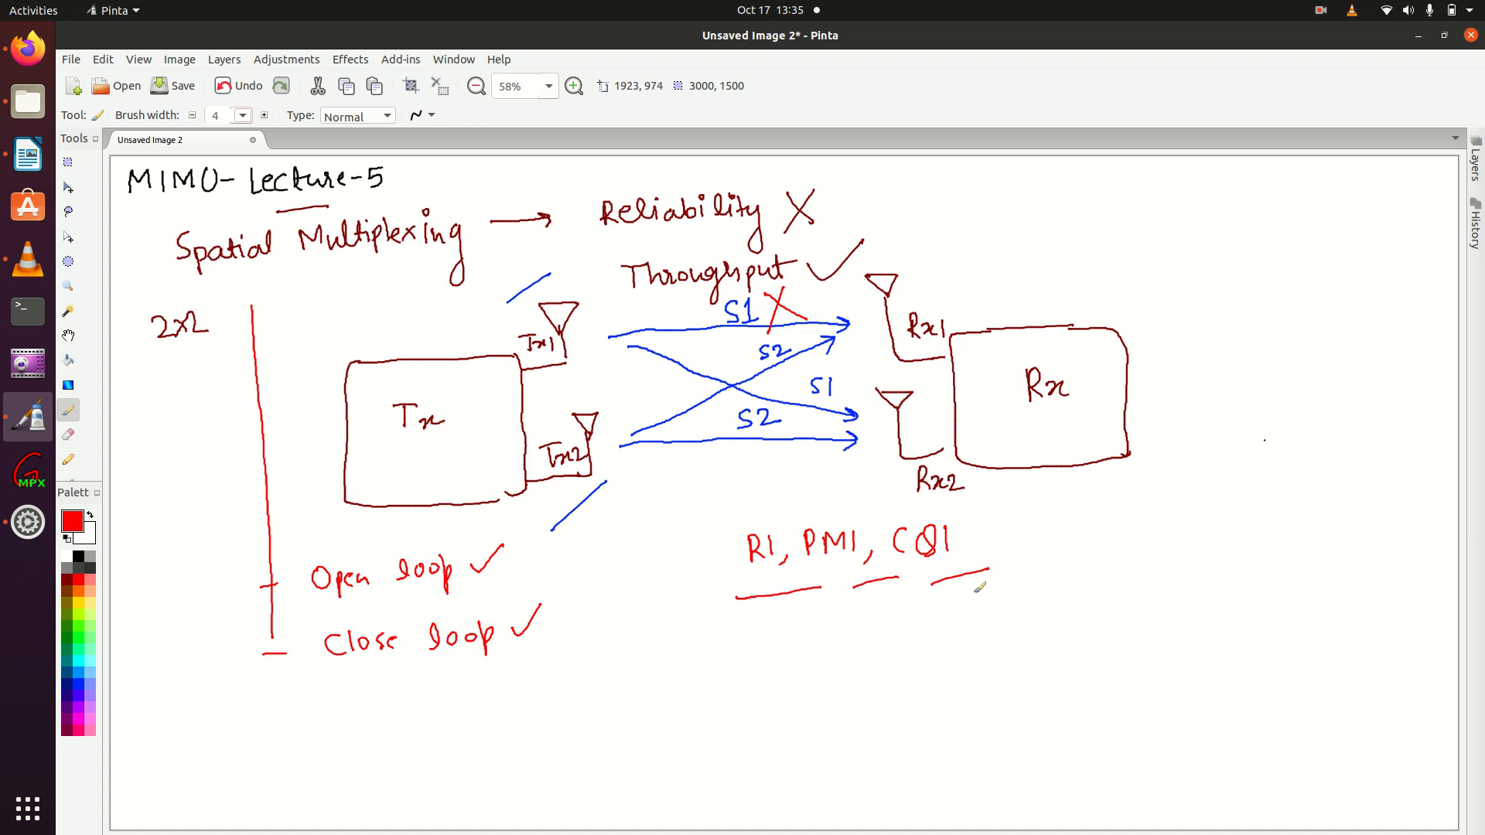
mouse_move(1007, 549)
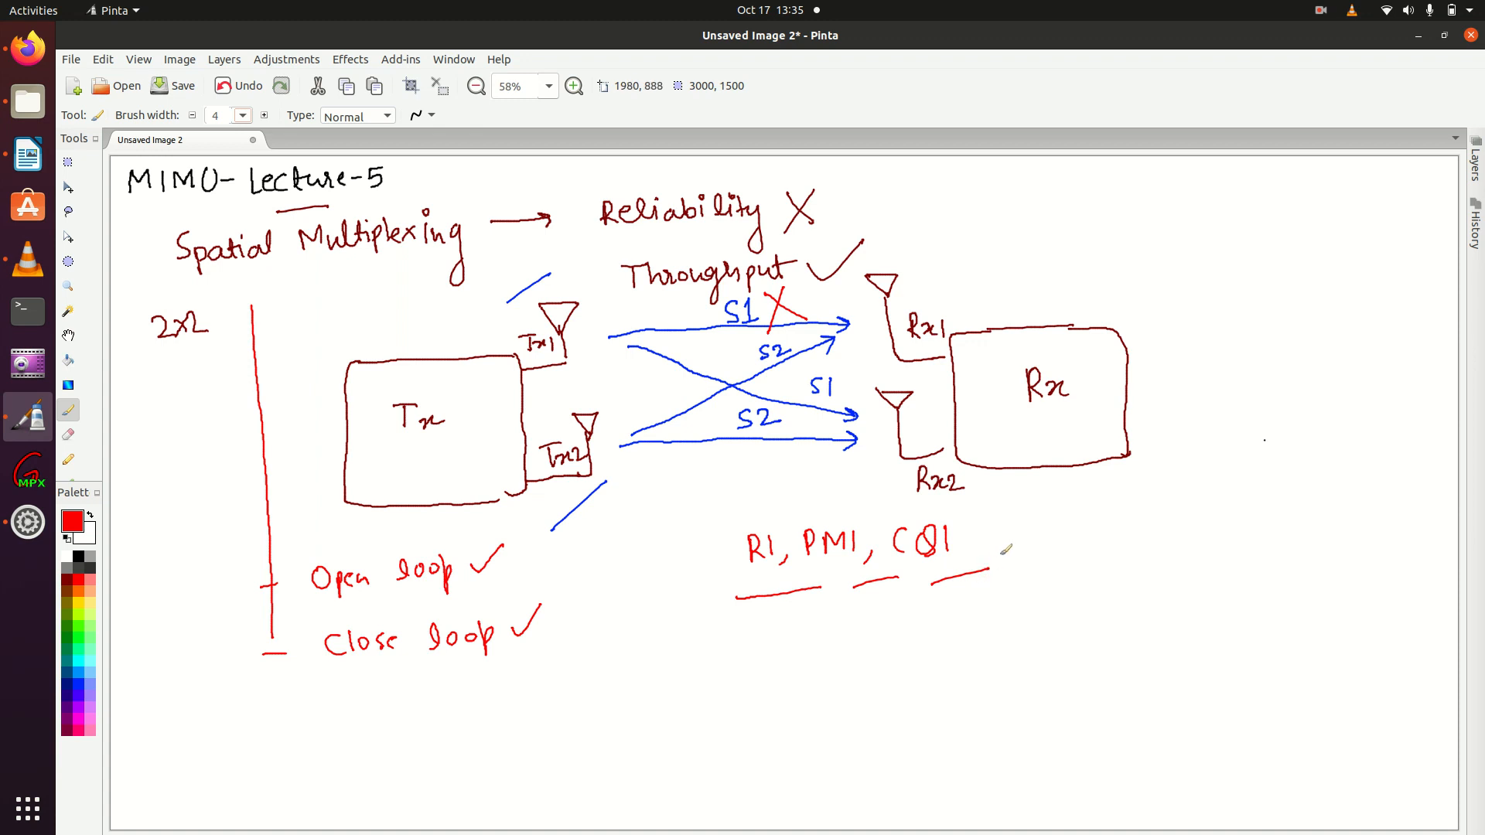
mouse_move(1035, 558)
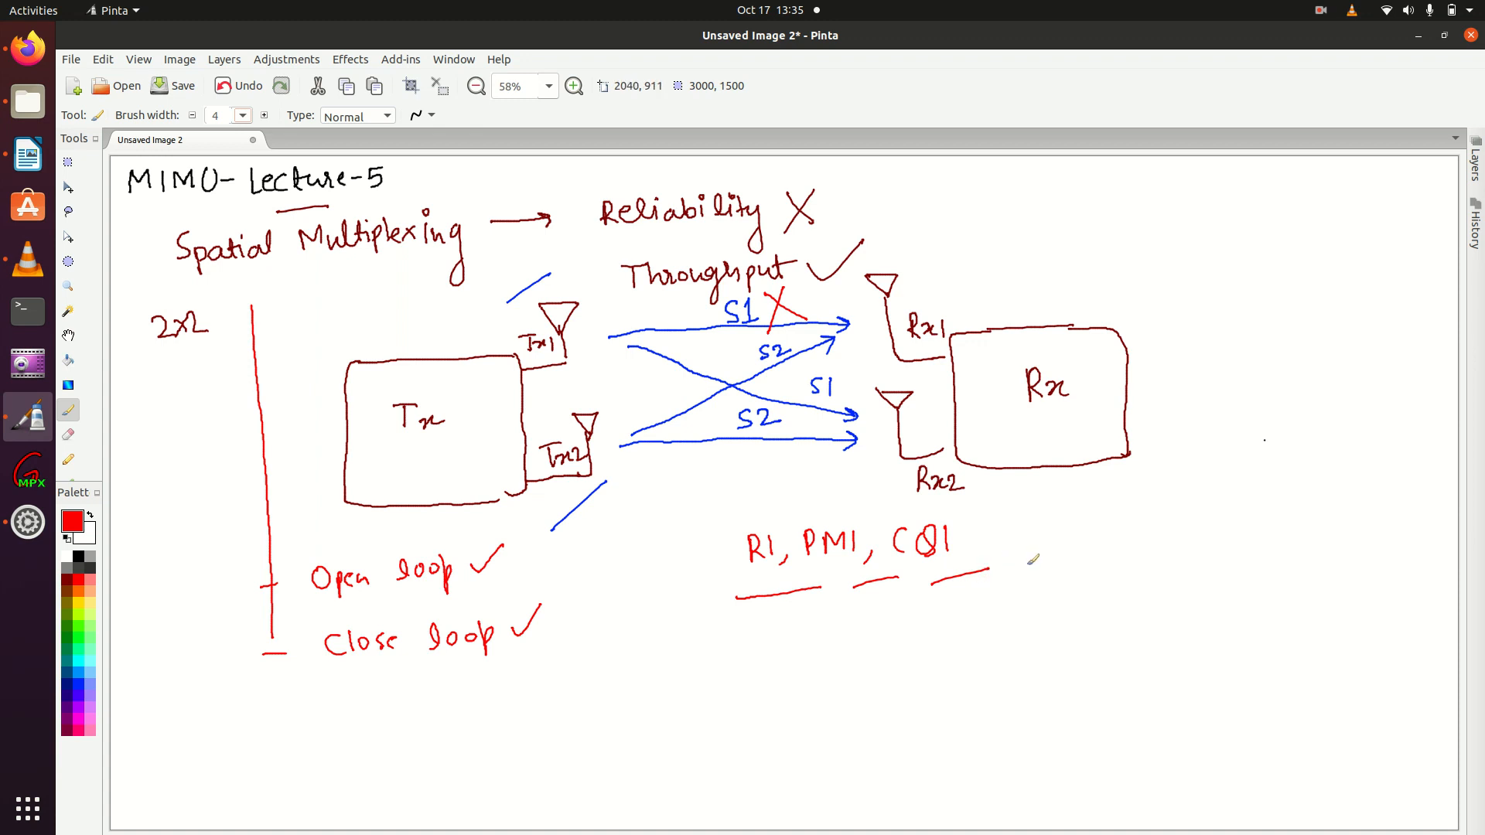